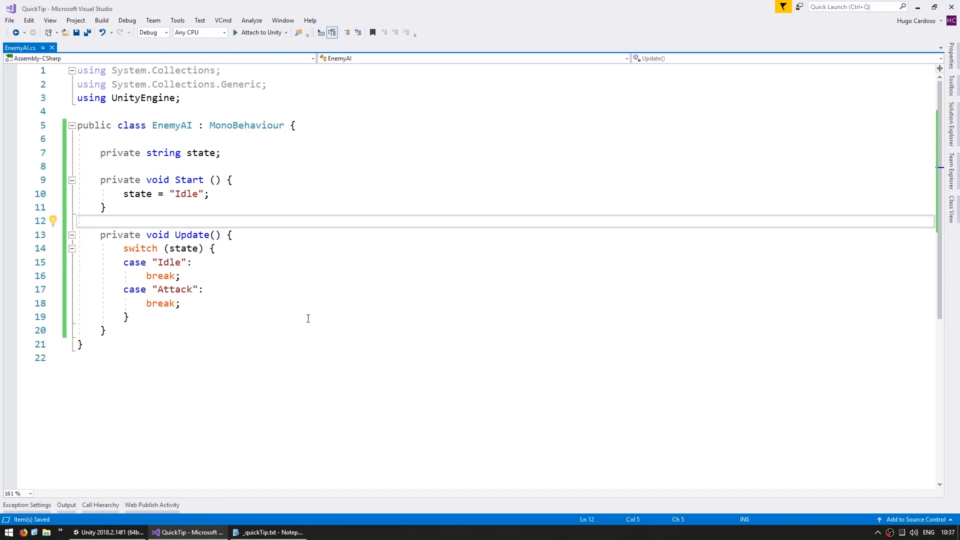
- Change the "Idle" case label in the Update switch to "IDle"
{"action": "left_click", "coordinate": [160, 152]}
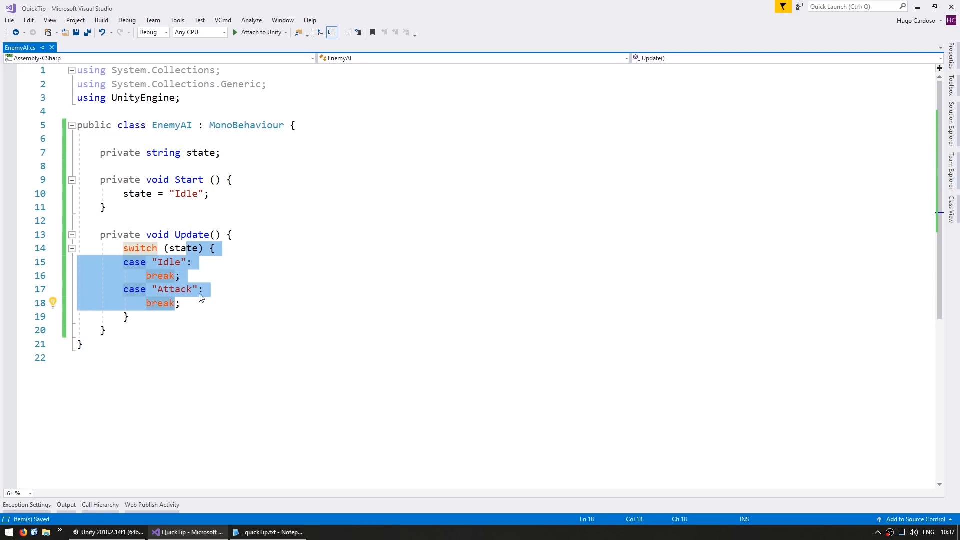
{"action": "left_click", "coordinate": [271, 276]}
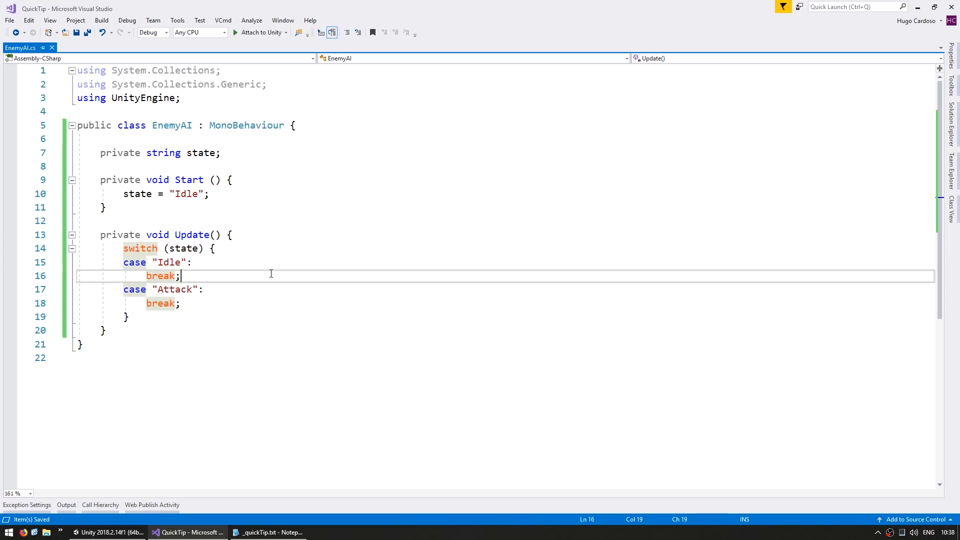
{"action": "mouse_move", "coordinate": [170, 264]}
{"action": "type", "text": "D"}
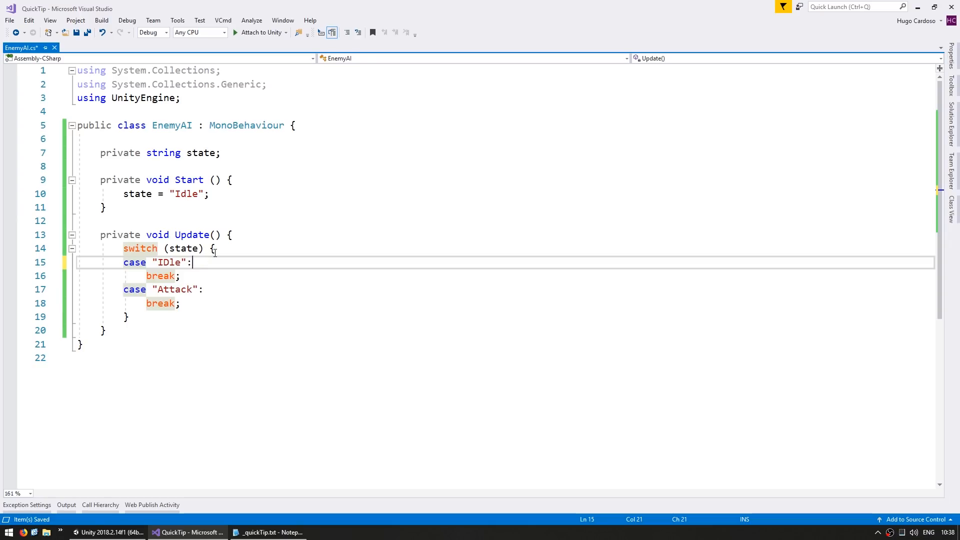
- Declare private enum State { Idle, Attack } and retype the state field from string to State
{"action": "type", "text": "private enum State {"}
{"action": "type", "text": "Idle,"}
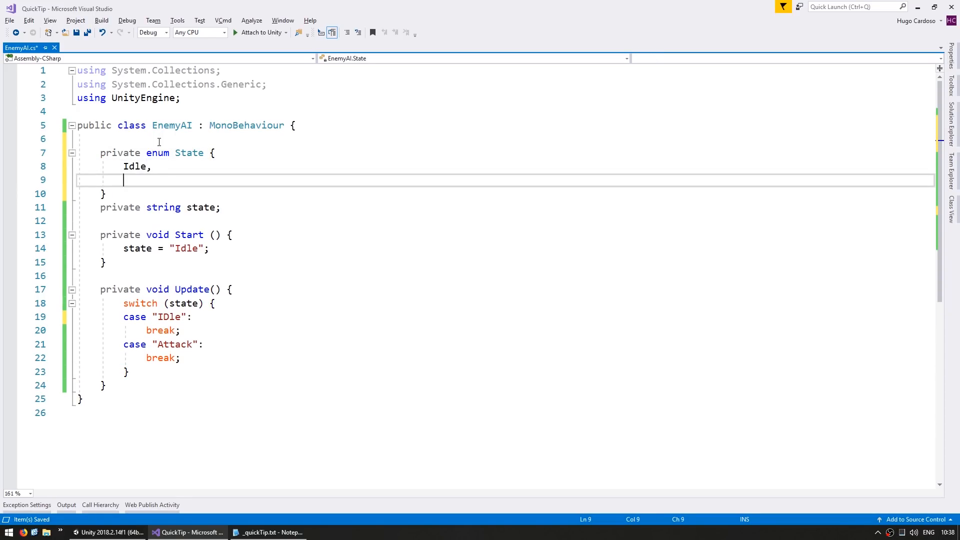
{"action": "type", "text": "Attack,"}
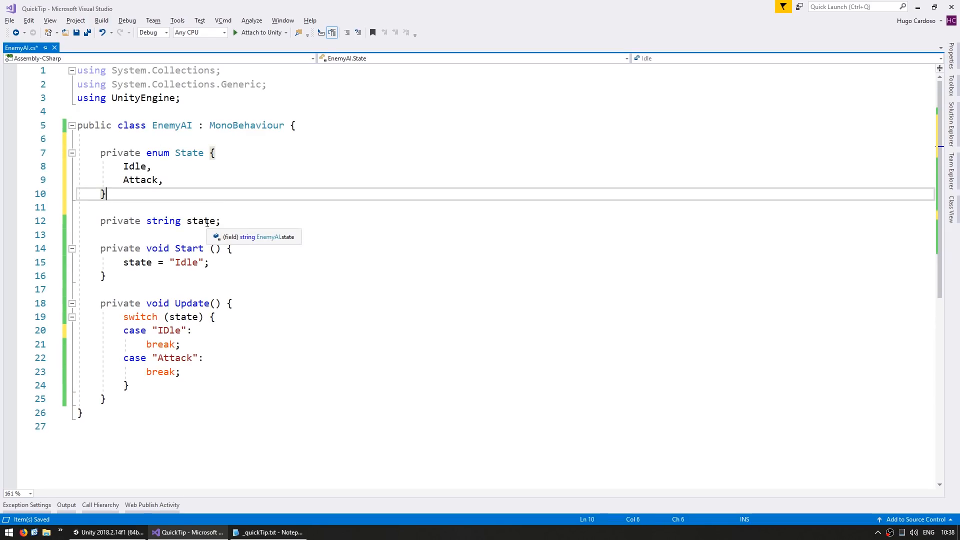
{"action": "type", "text": "State"}
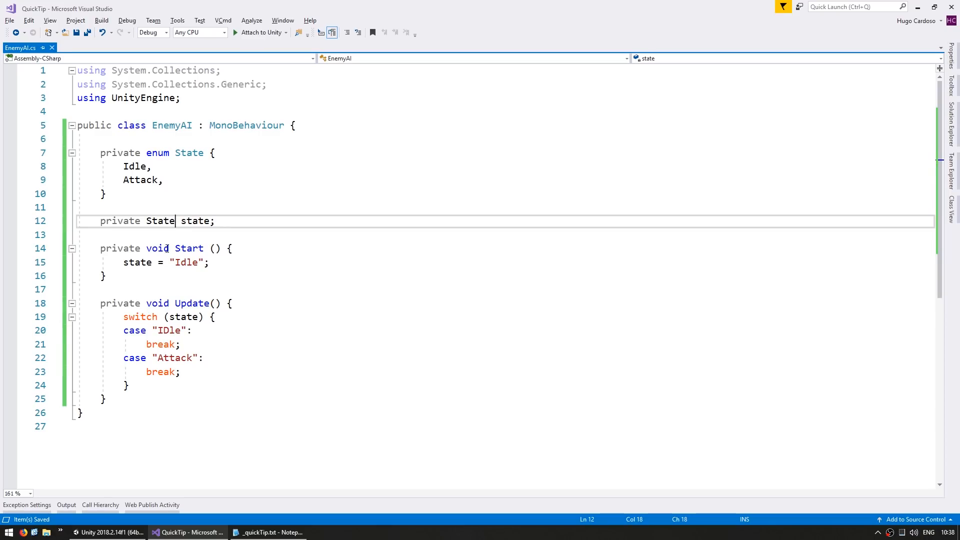
{"action": "left_click", "coordinate": [171, 208]}
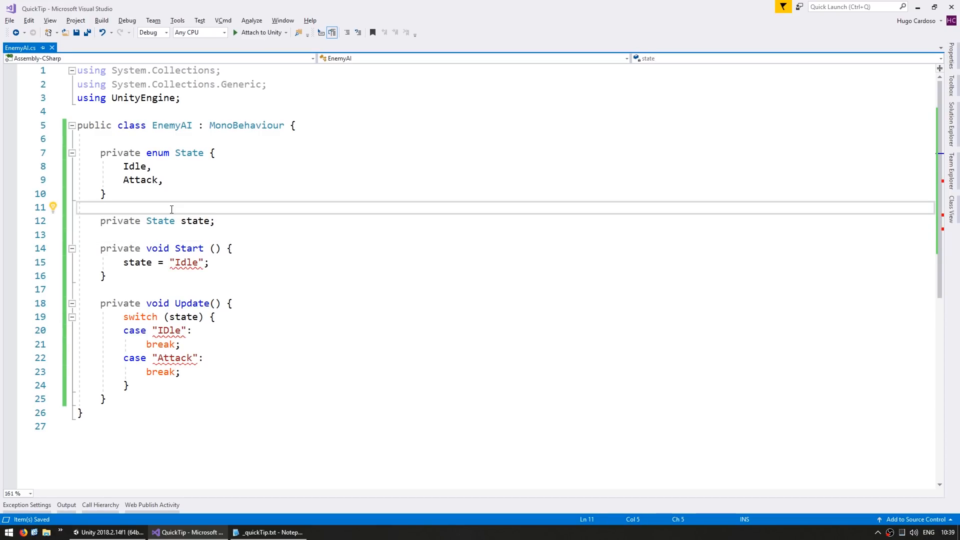
{"action": "double_click", "coordinate": [194, 220]}
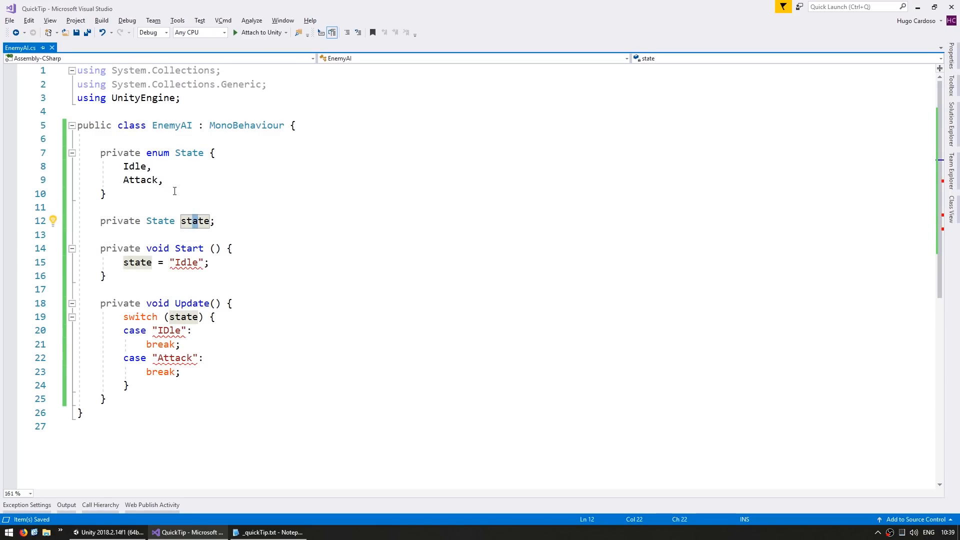
{"action": "left_click", "coordinate": [181, 262]}
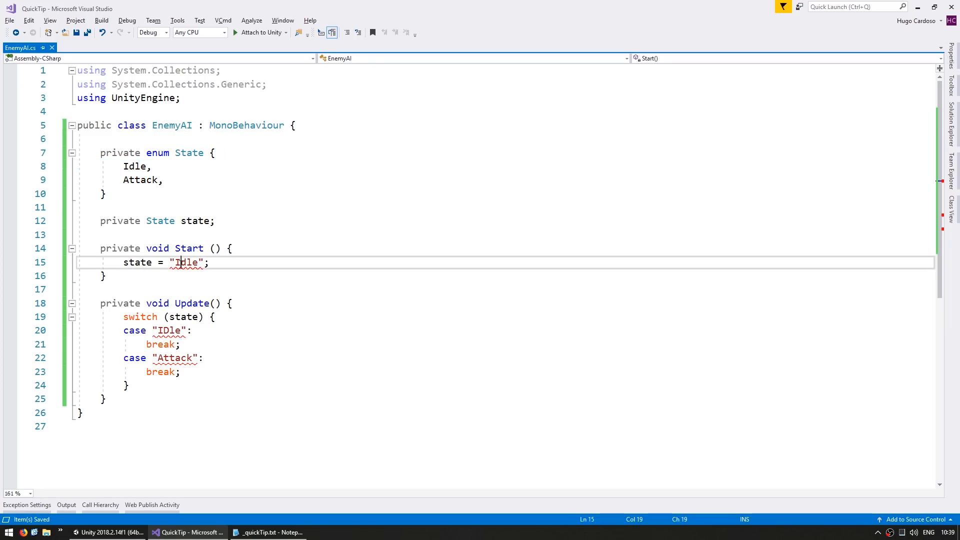
- Use State.Idle and State.Attack in Start and the switch, then add a private Weapon class with a string weaponType
{"action": "type", "text": "State."}
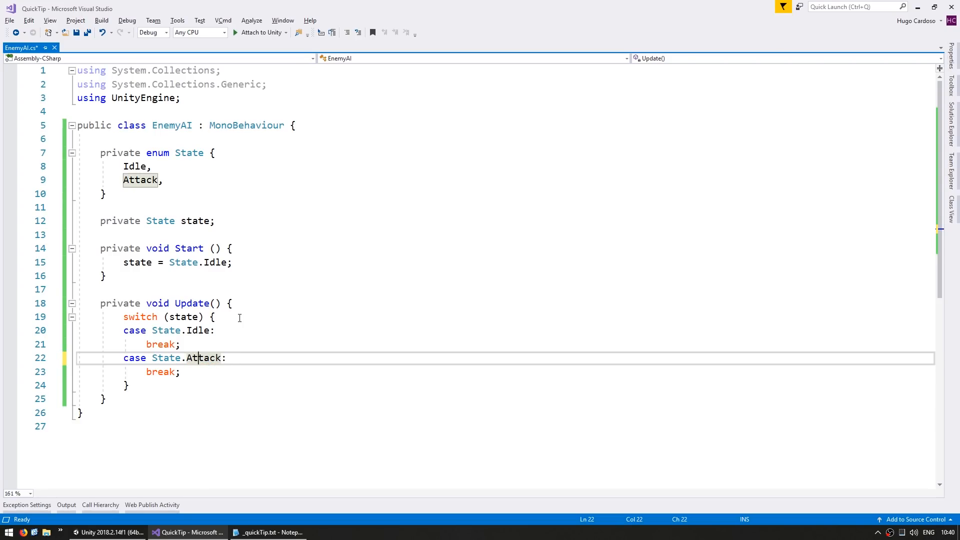
{"action": "type", "text": "private class Weapon {"}
{"action": "type", "text": "private string weaponType;"}
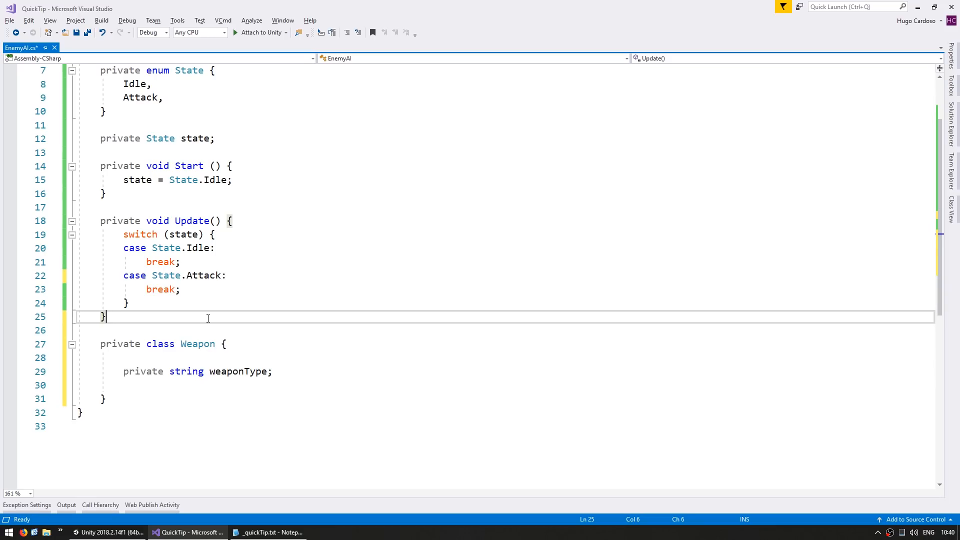
- In Start, create new Weapon() { weaponType = "Pistol" }
{"action": "double_click", "coordinate": [197, 343]}
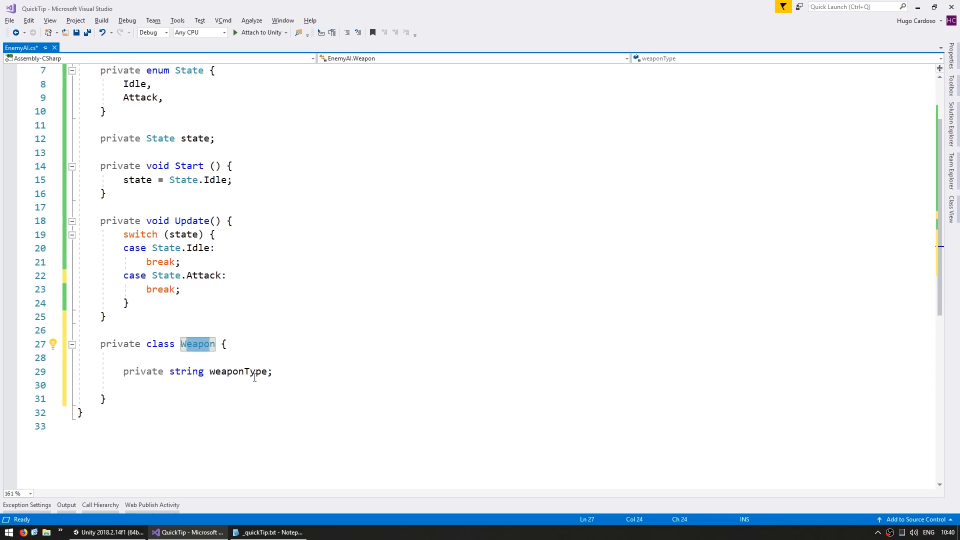
{"action": "double_click", "coordinate": [238, 371]}
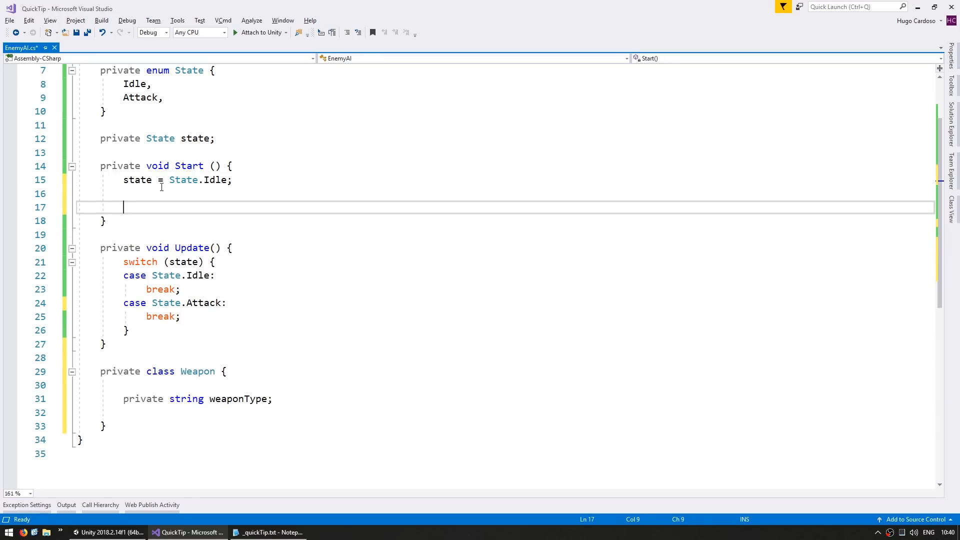
{"action": "type", "text": "new Weapon"}
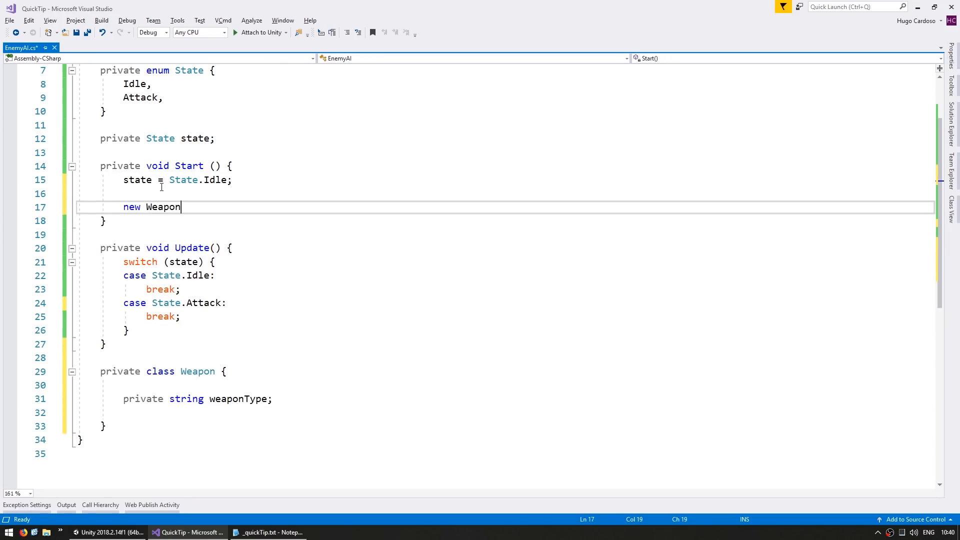
{"action": "type", "text": "() { weaponTyp};"}
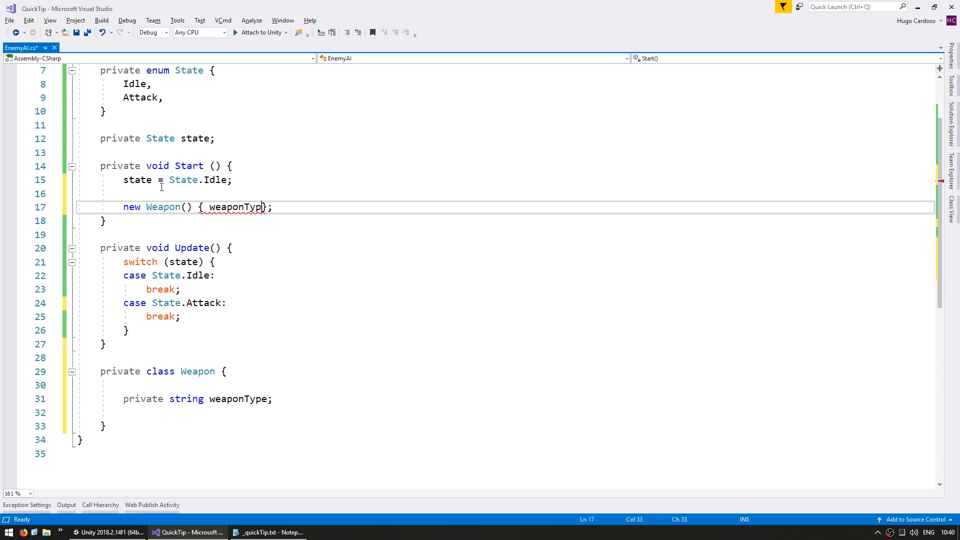
{"action": "type", "text": "= \"Pistol\""}
{"action": "type", "text": "public enum"}
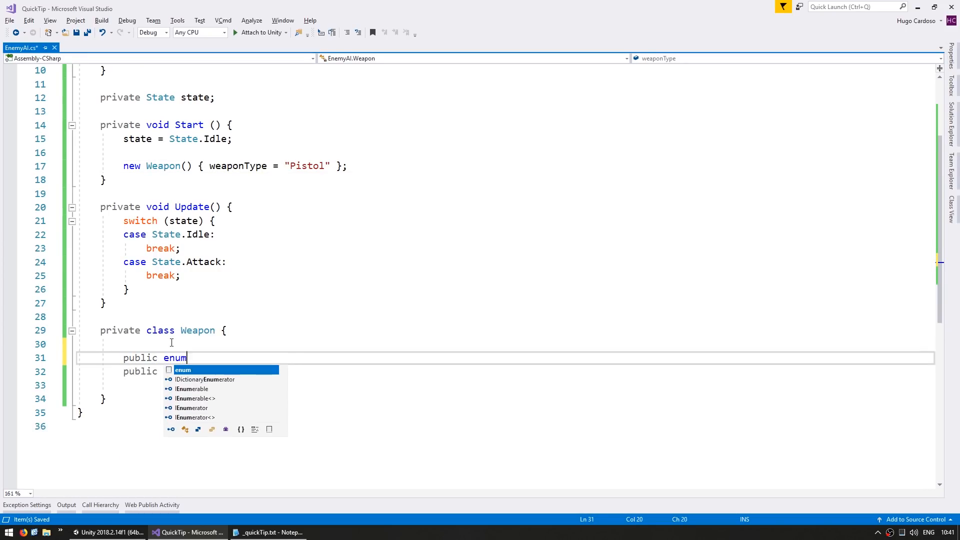
- Add public enum WeaponType { Pistol, Shotgun, Rifle } inside Weapon and retype weaponType to WeaponType
{"action": "type", "text": "WeaponType {"}
{"action": "type", "text": "Pistol,"}
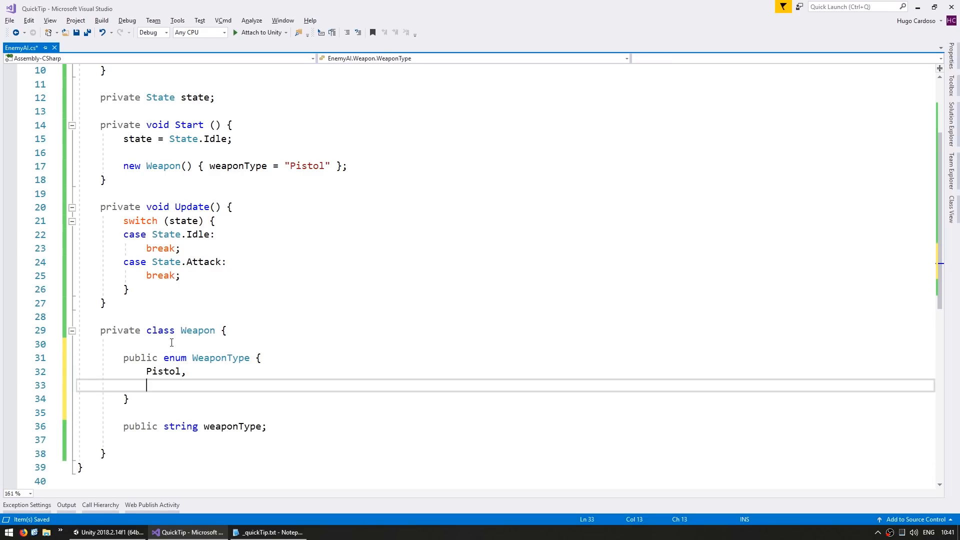
{"action": "type", "text": "Shotgun,"}
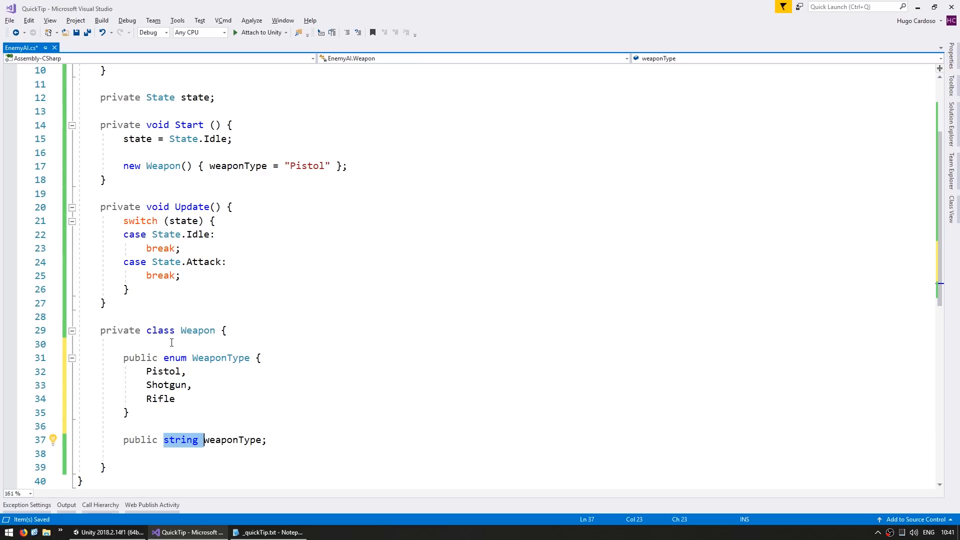
{"action": "type", "text": "WeaponType"}
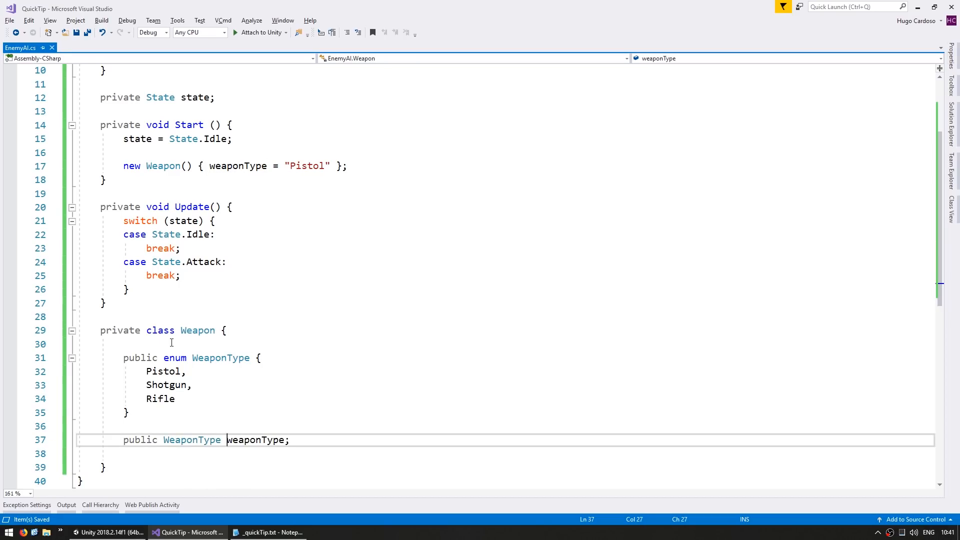